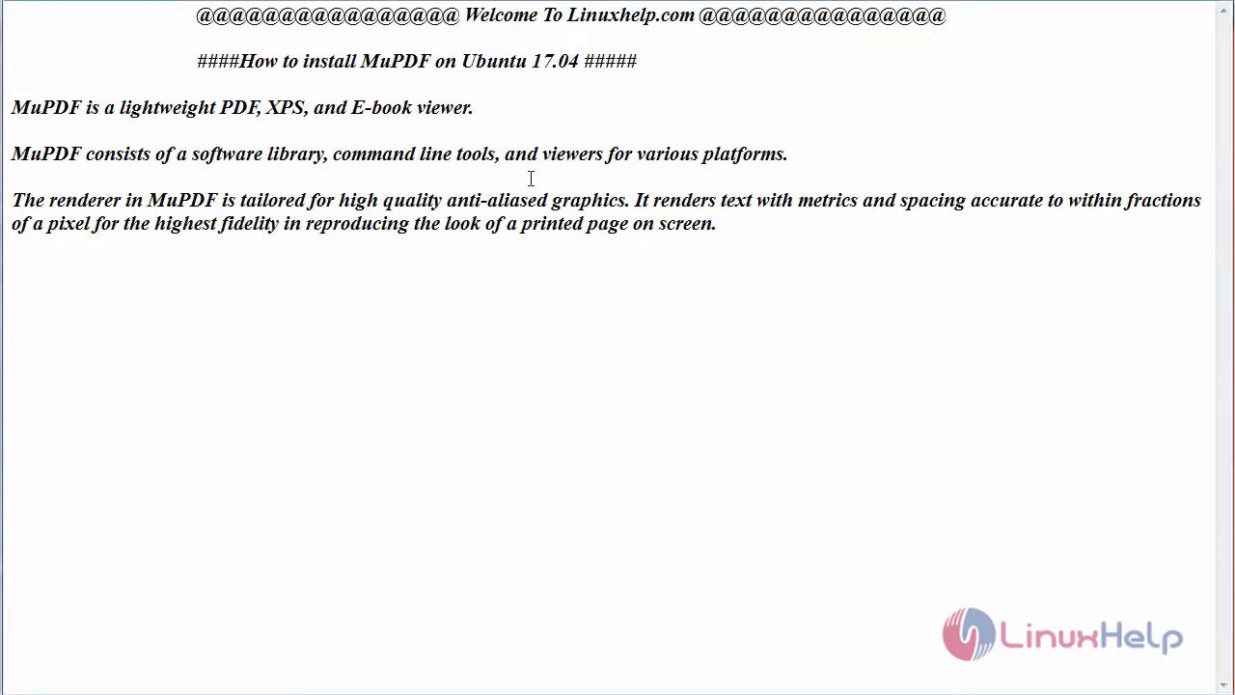
mouse_move(124, 224)
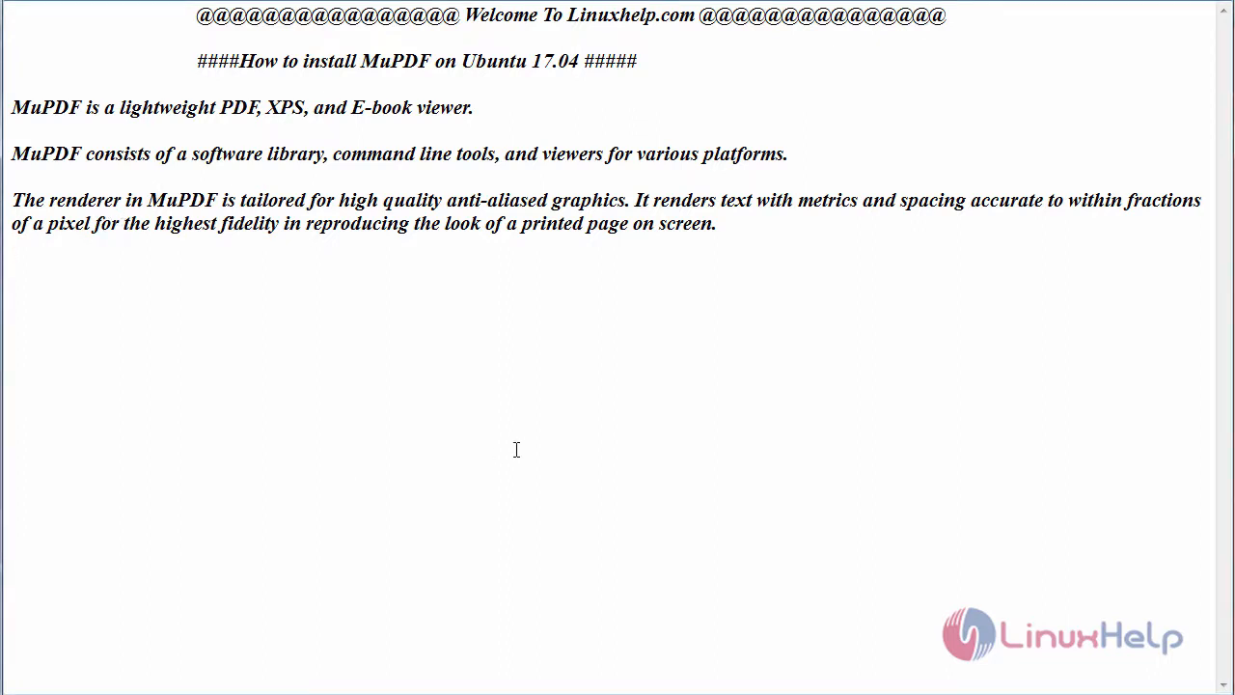
mouse_move(324, 339)
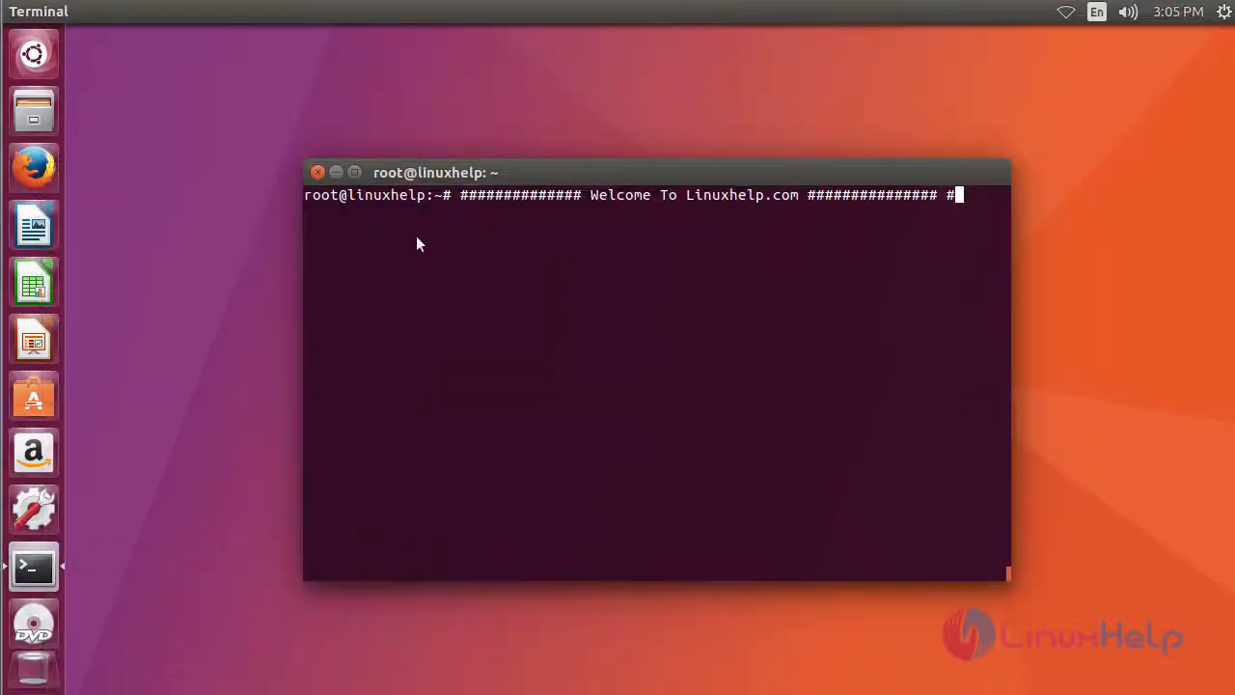
mouse_move(424, 376)
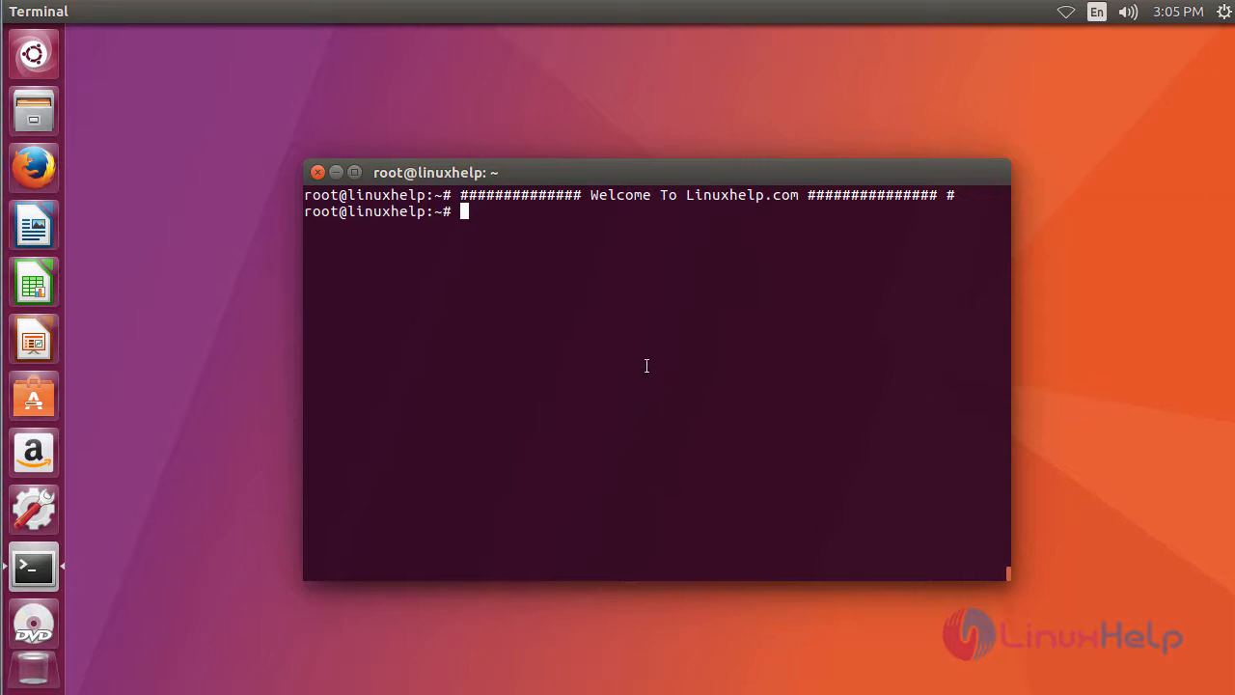
type("add-apt-repository ppa:ubuntuhandbook1/apps")
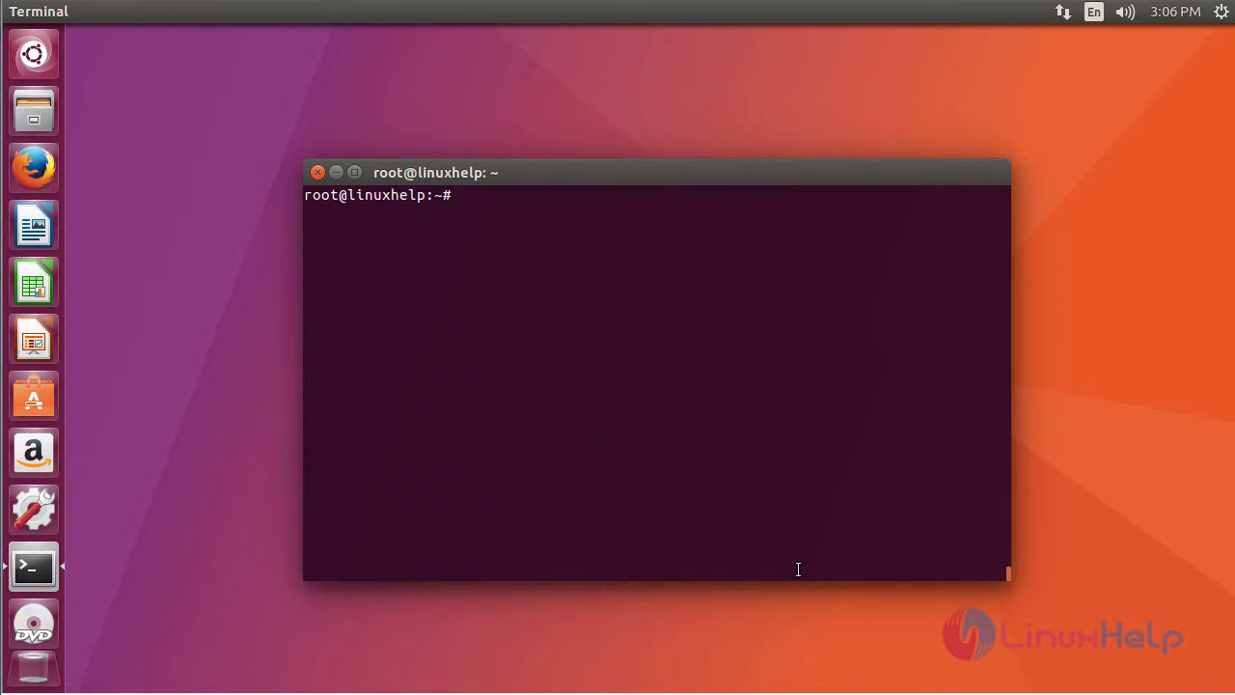
type("ap")
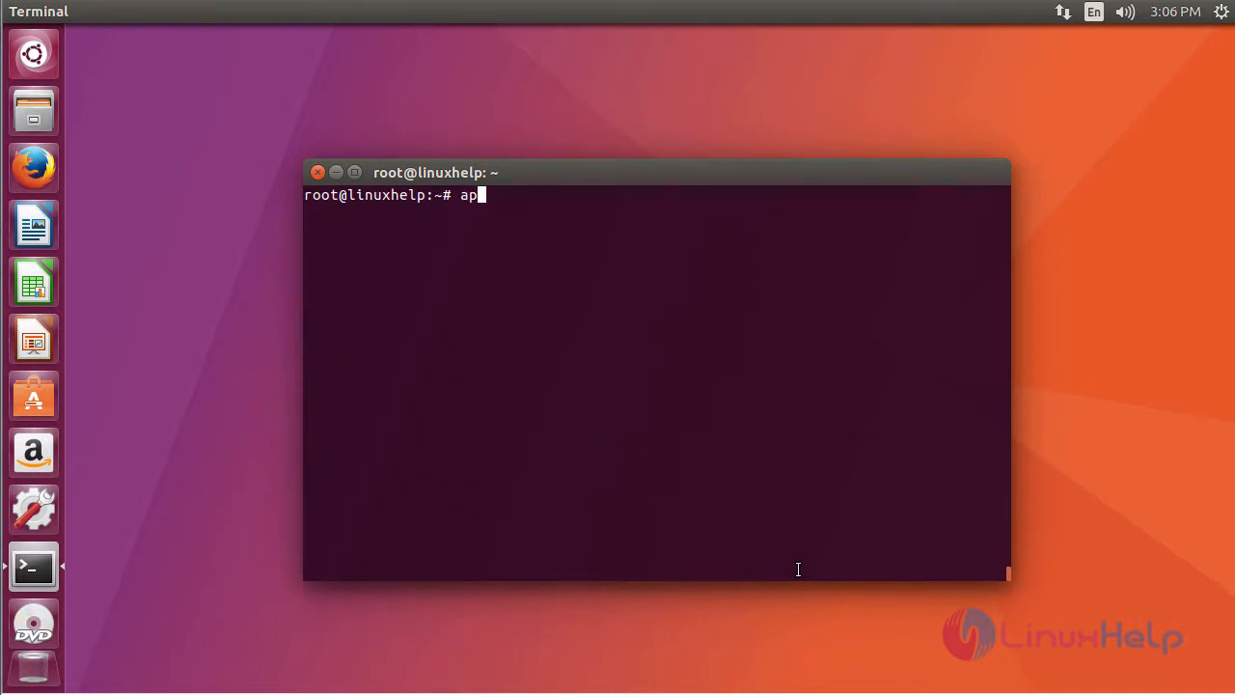
type("t-get up")
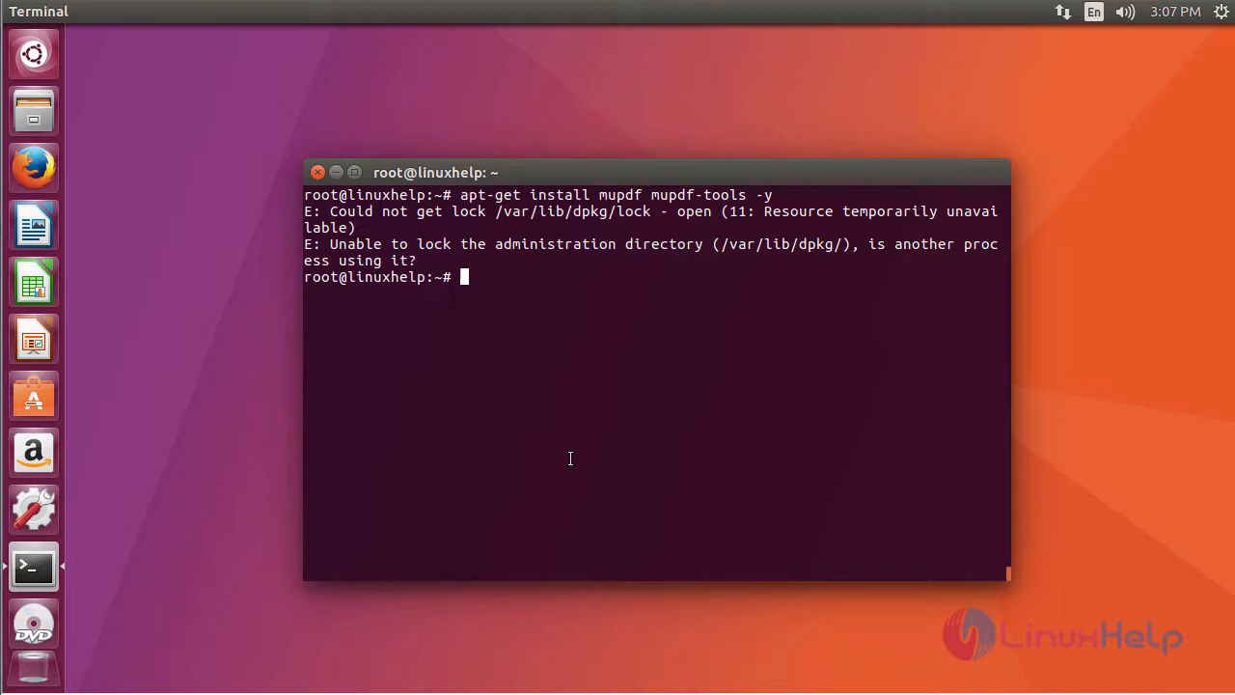
type("rm")
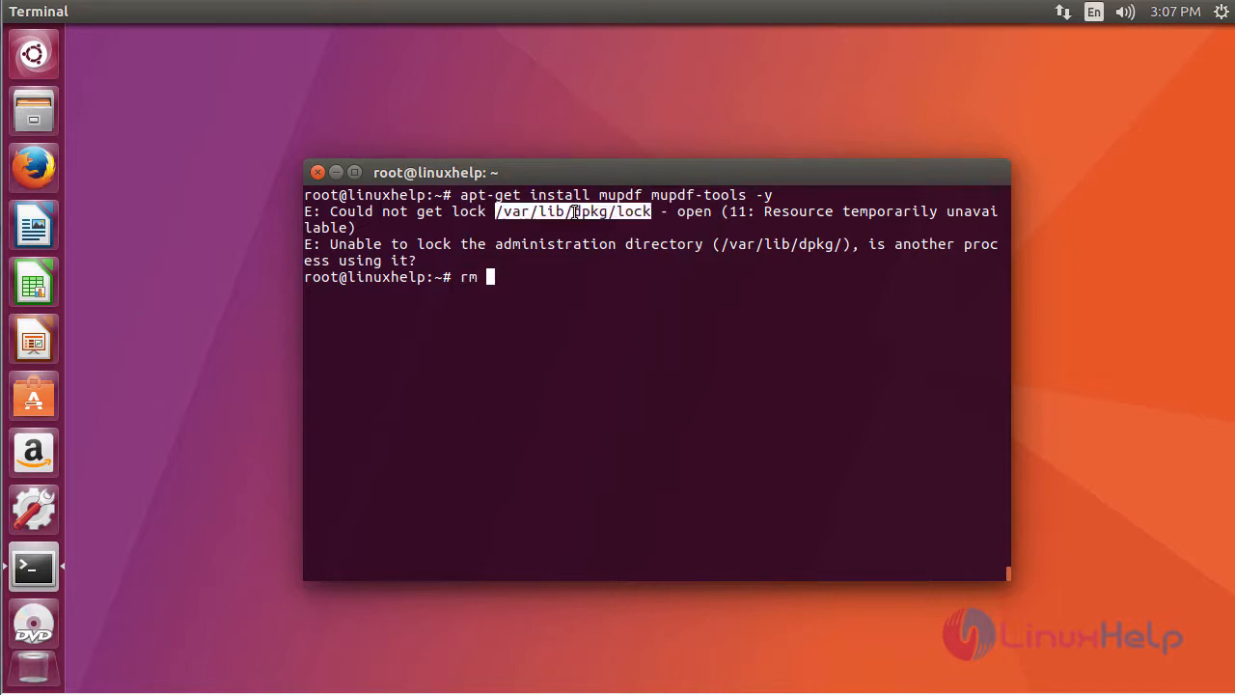
type("/var/lib/dpkg/lock")
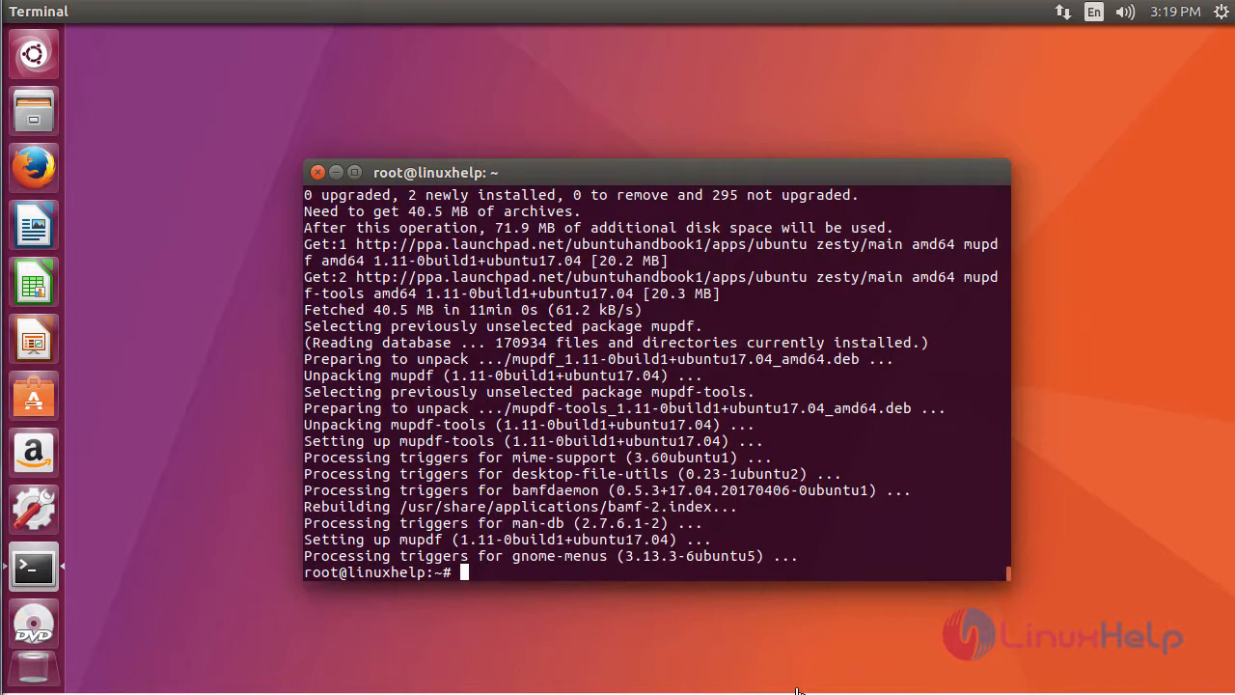
mouse_move(818, 527)
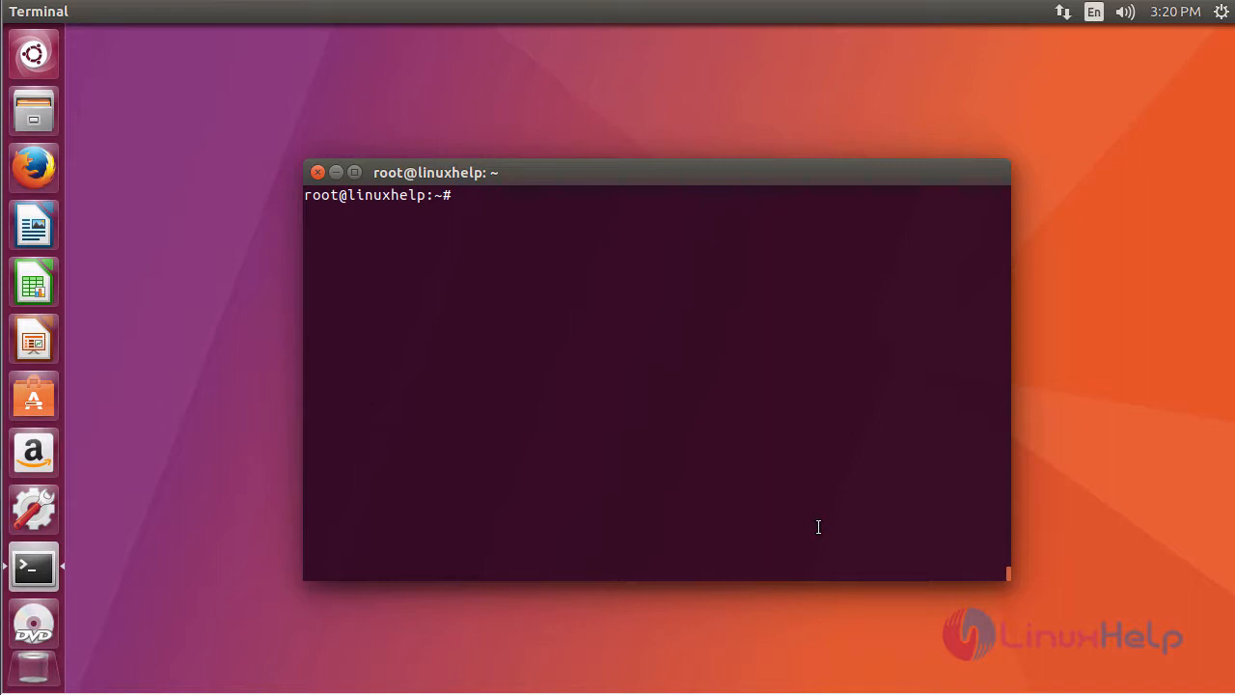
type("mupdf")
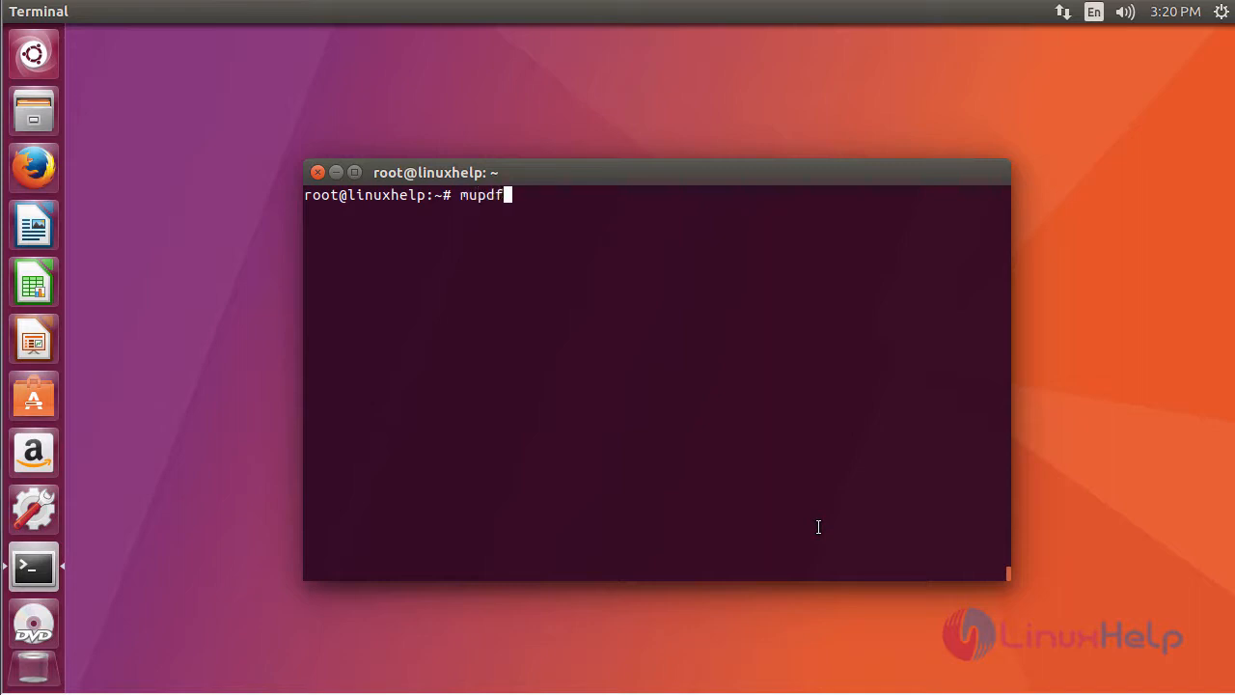